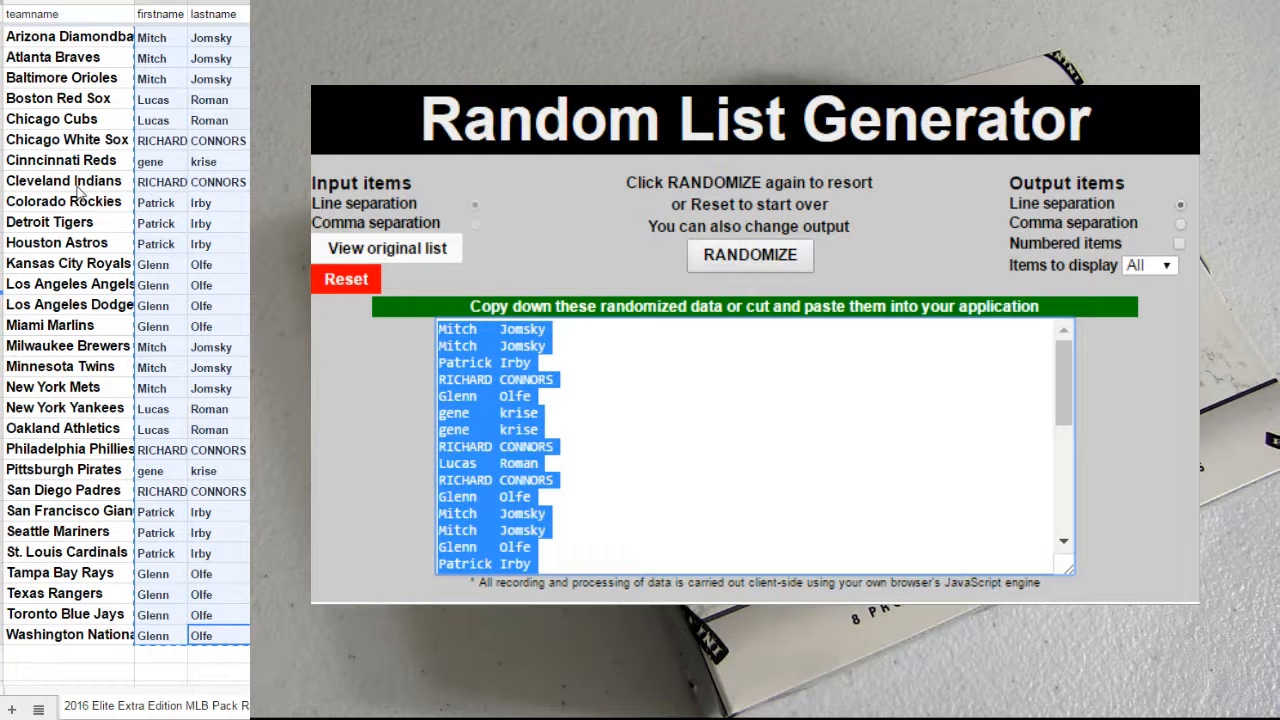
# - Reset the generator so the input box is empty for a new list
pyautogui.click(346, 280)
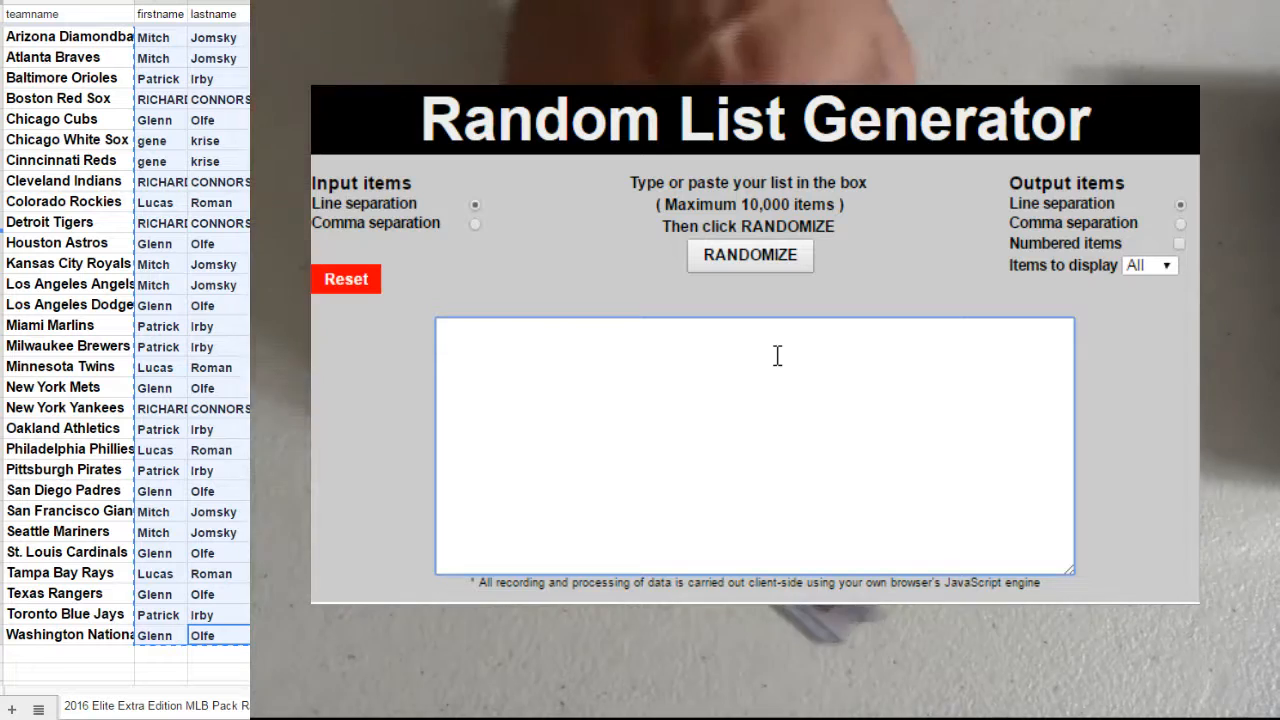